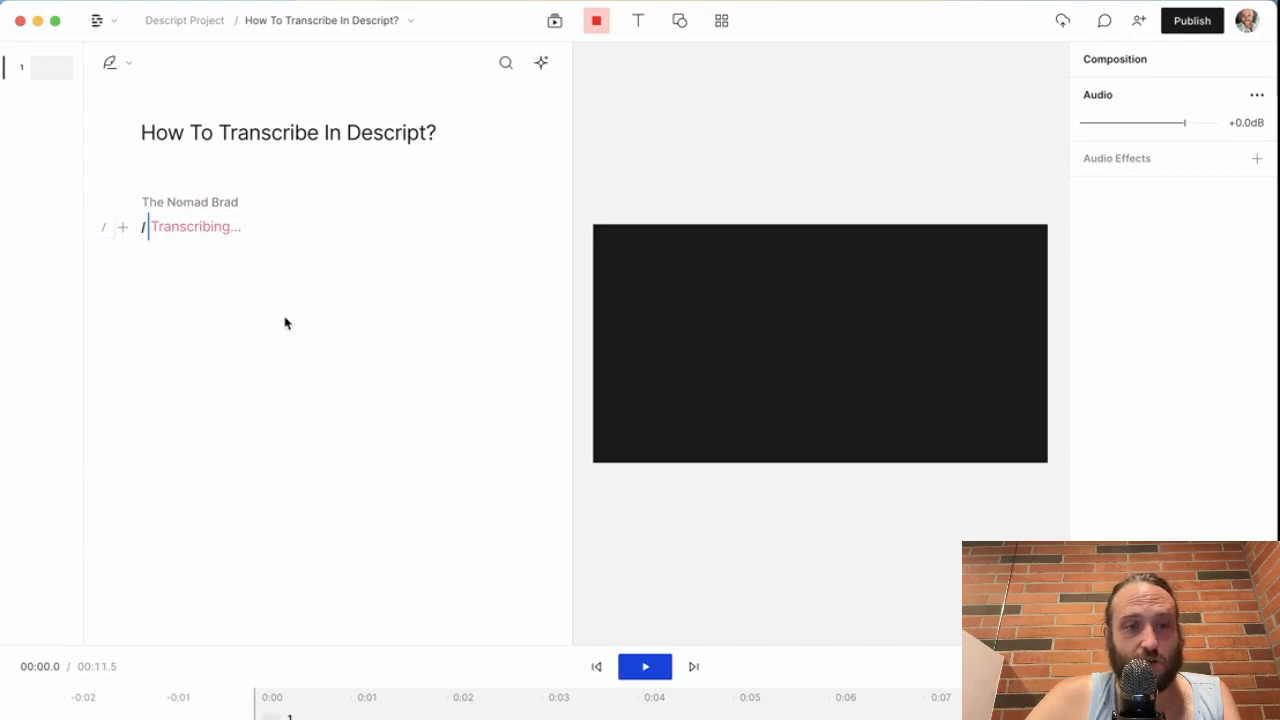
pyautogui.moveTo(303, 342)
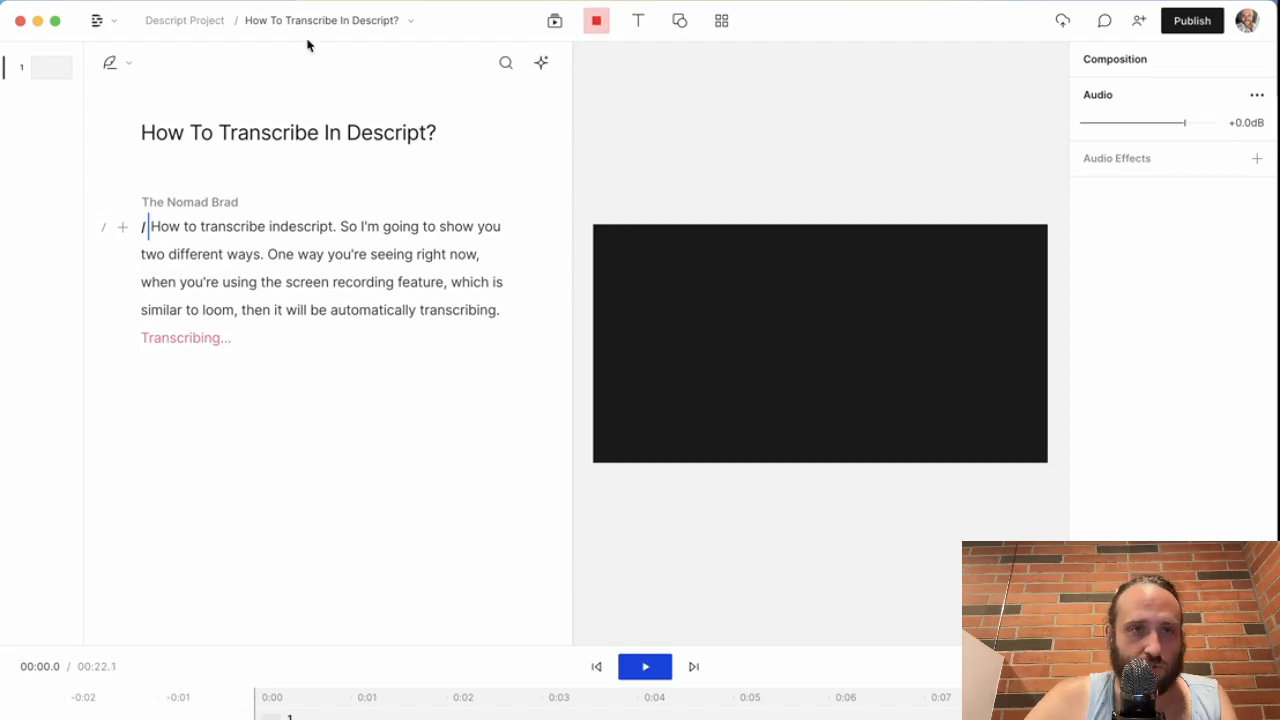
# Show the project's Compositions list from the composition title dropdown.
pyautogui.click(409, 20)
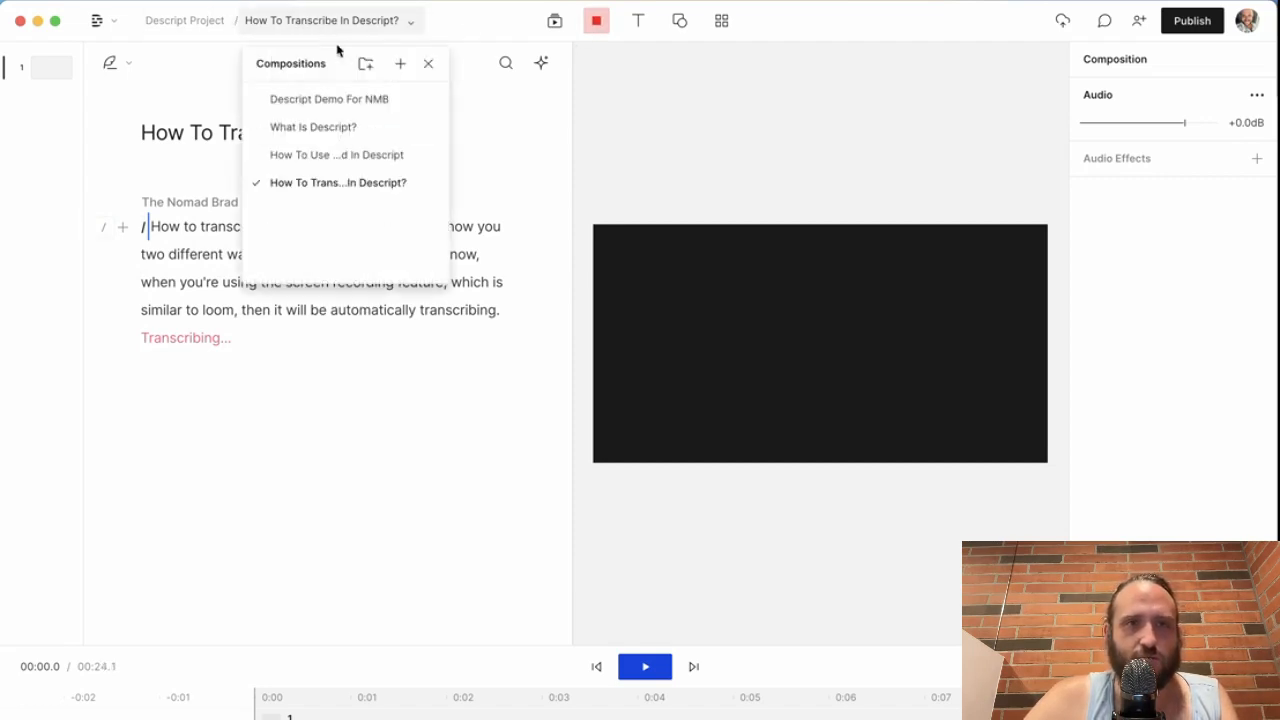
# Create a new empty composition and title it 'New Composition'.
pyautogui.click(400, 63)
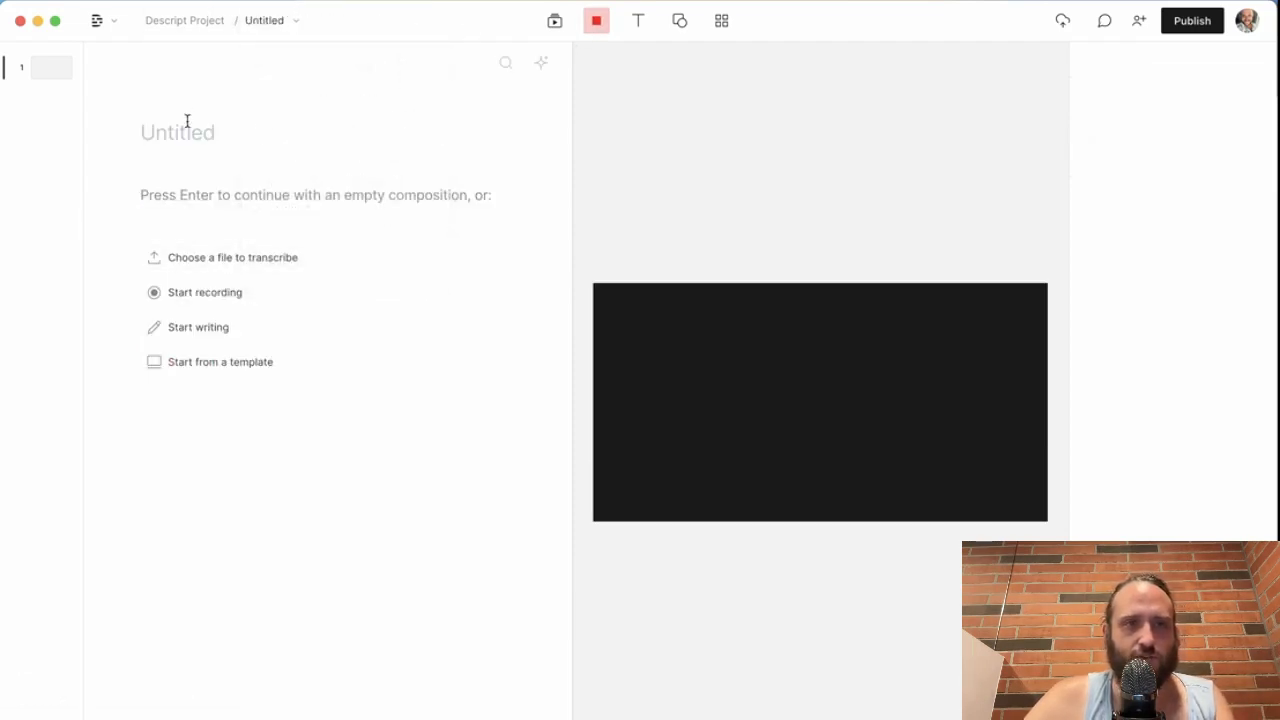
pyautogui.write('New Comp')
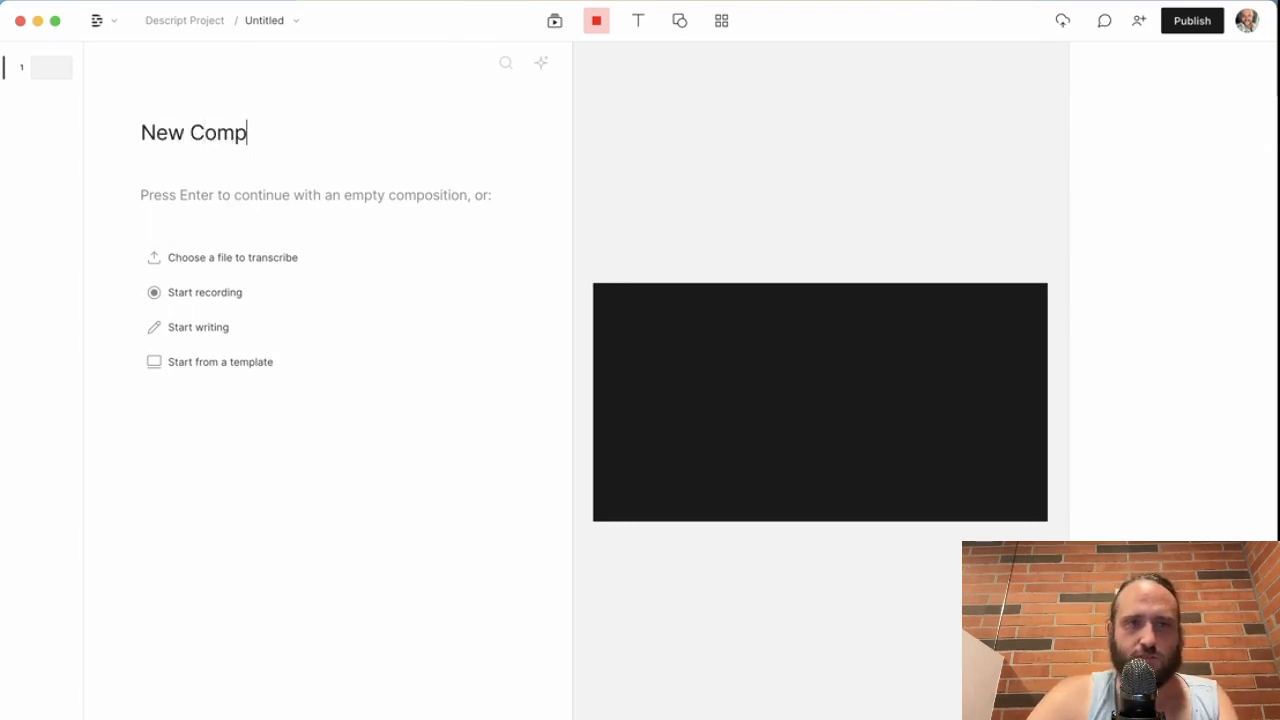
pyautogui.write('osition')
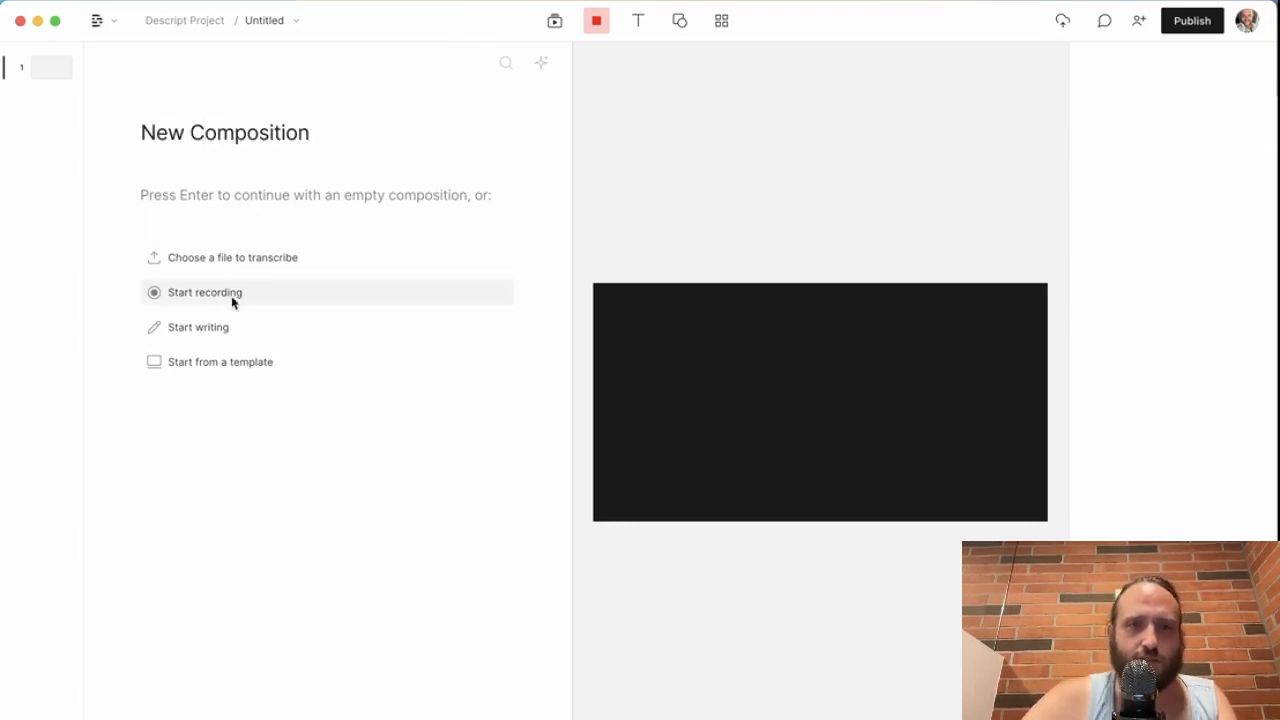
pyautogui.moveTo(350, 398)
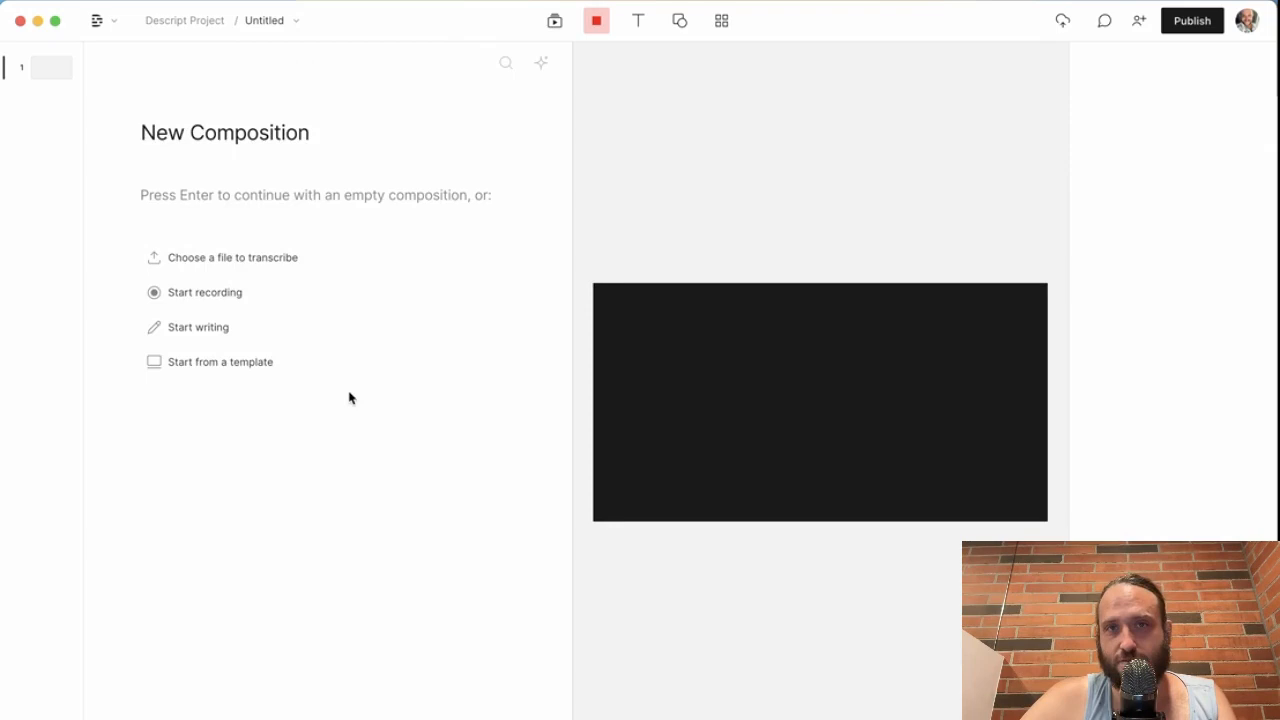
pyautogui.moveTo(232, 257)
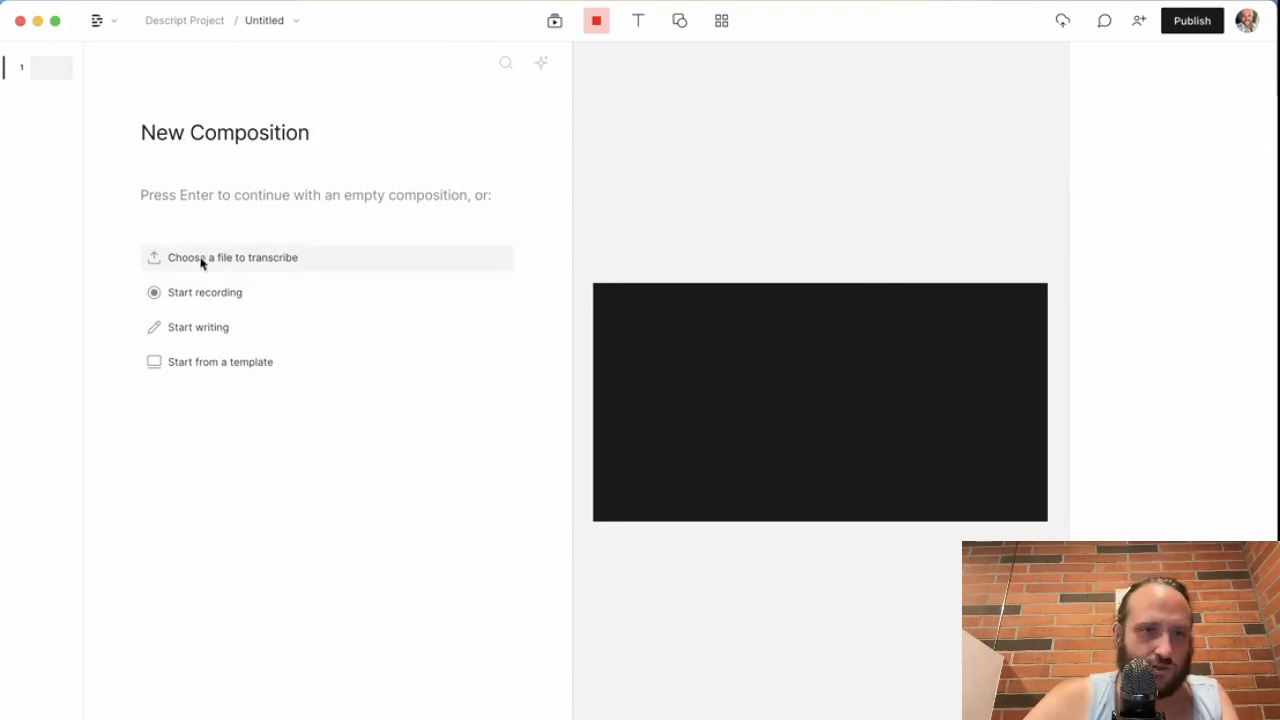
pyautogui.moveTo(268, 273)
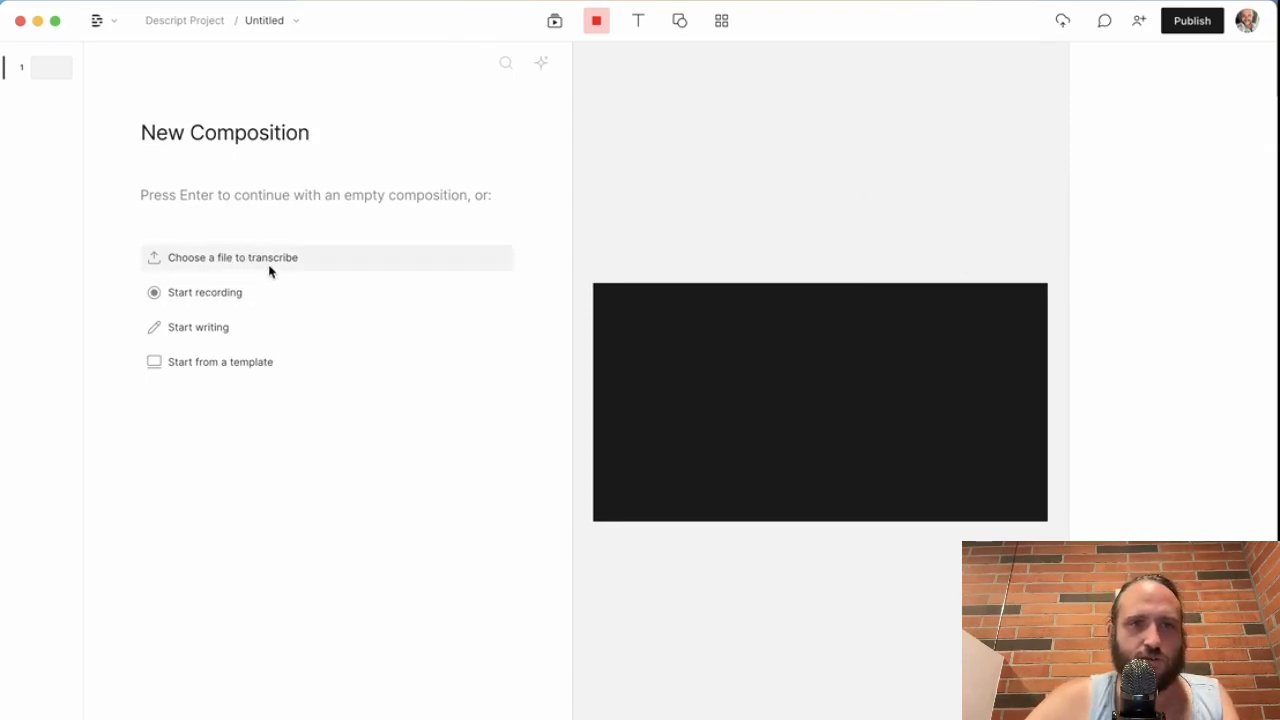
pyautogui.moveTo(1263, 457)
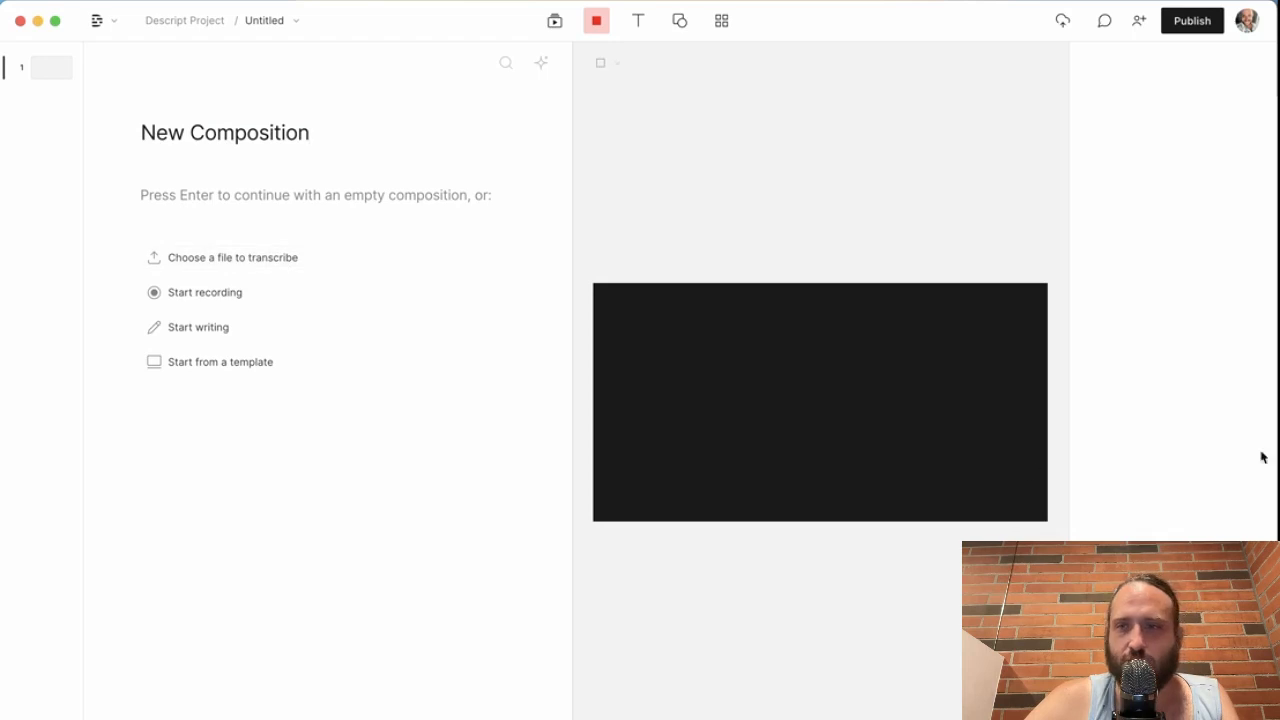
# Drag 'Can chat GTP write code.mp4' from Finder into the composition for transcription.
pyautogui.click(231, 257)
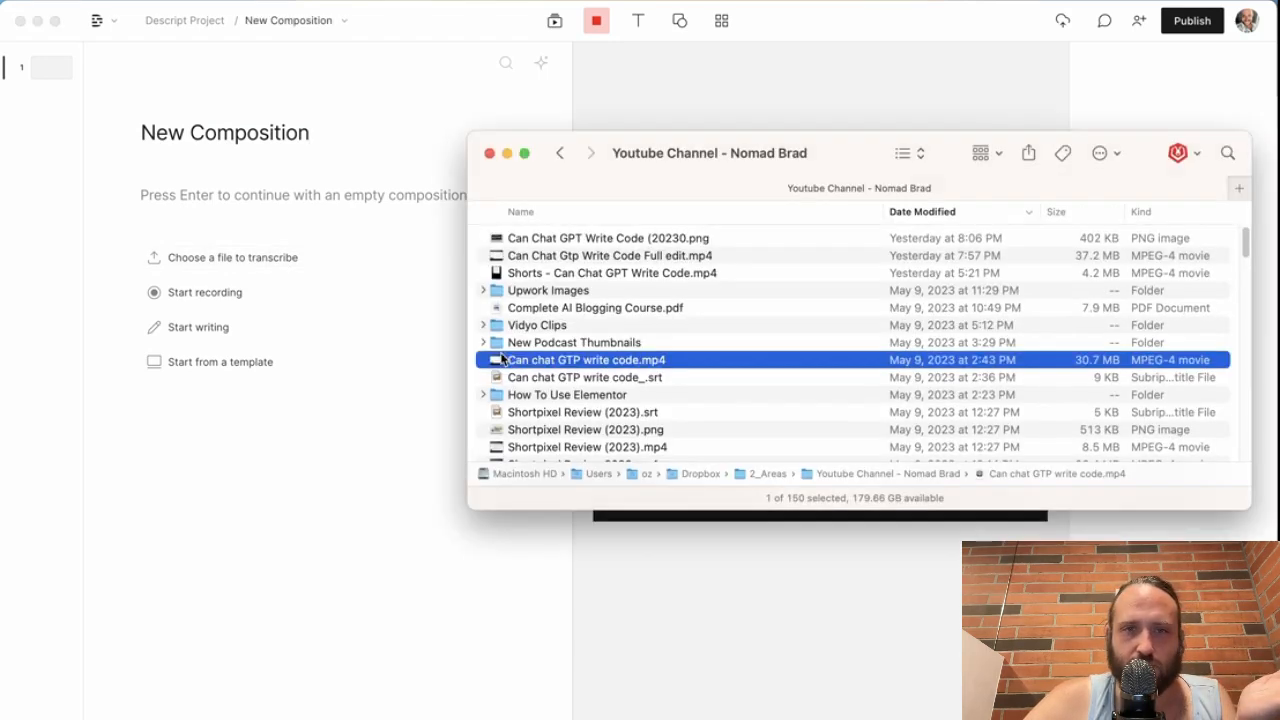
pyautogui.moveTo(585, 359); pyautogui.dragTo(230, 189)
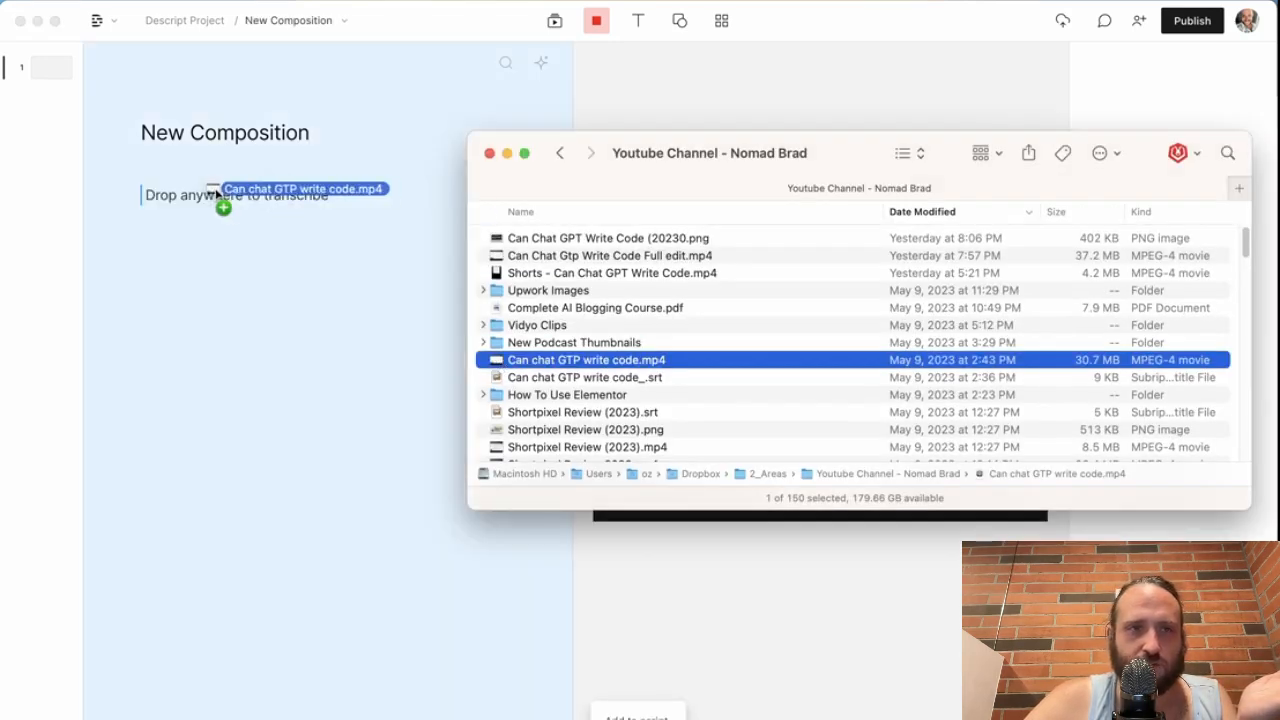
pyautogui.moveTo(586, 359); pyautogui.dragTo(265, 195)
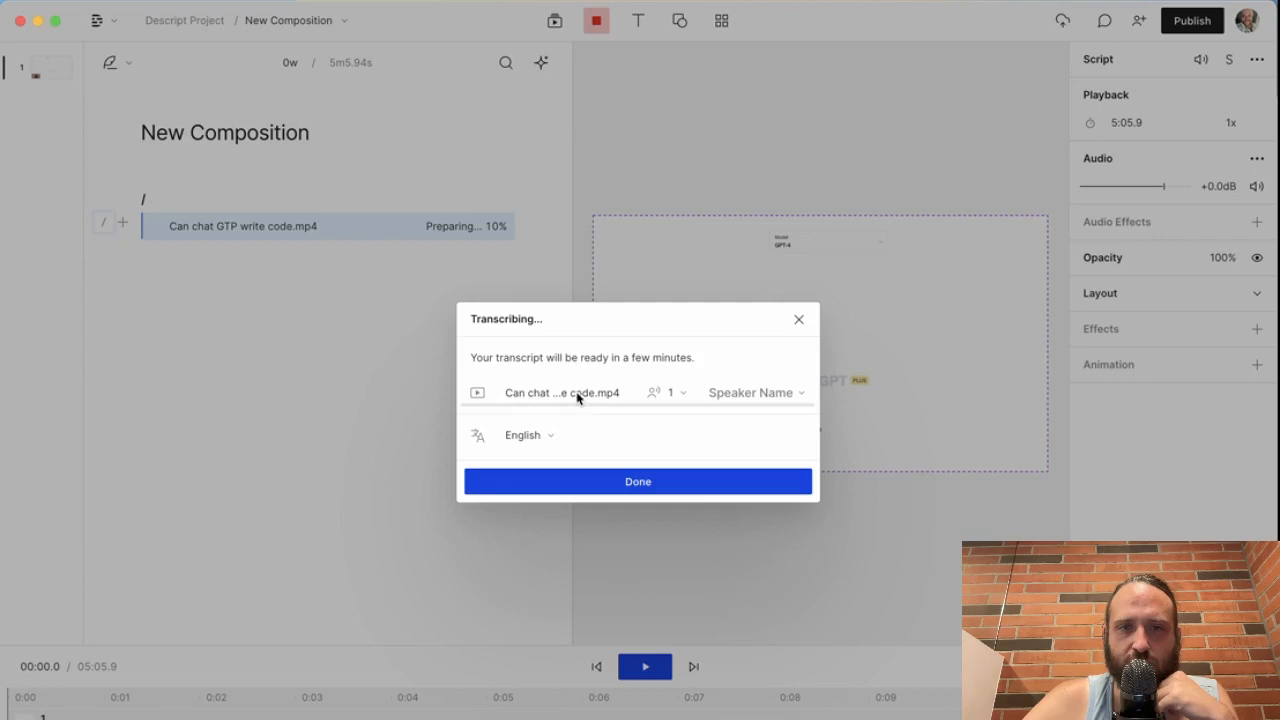
# Confirm transcription with the saved speaker name, one speaker and English.
pyautogui.click(756, 392)
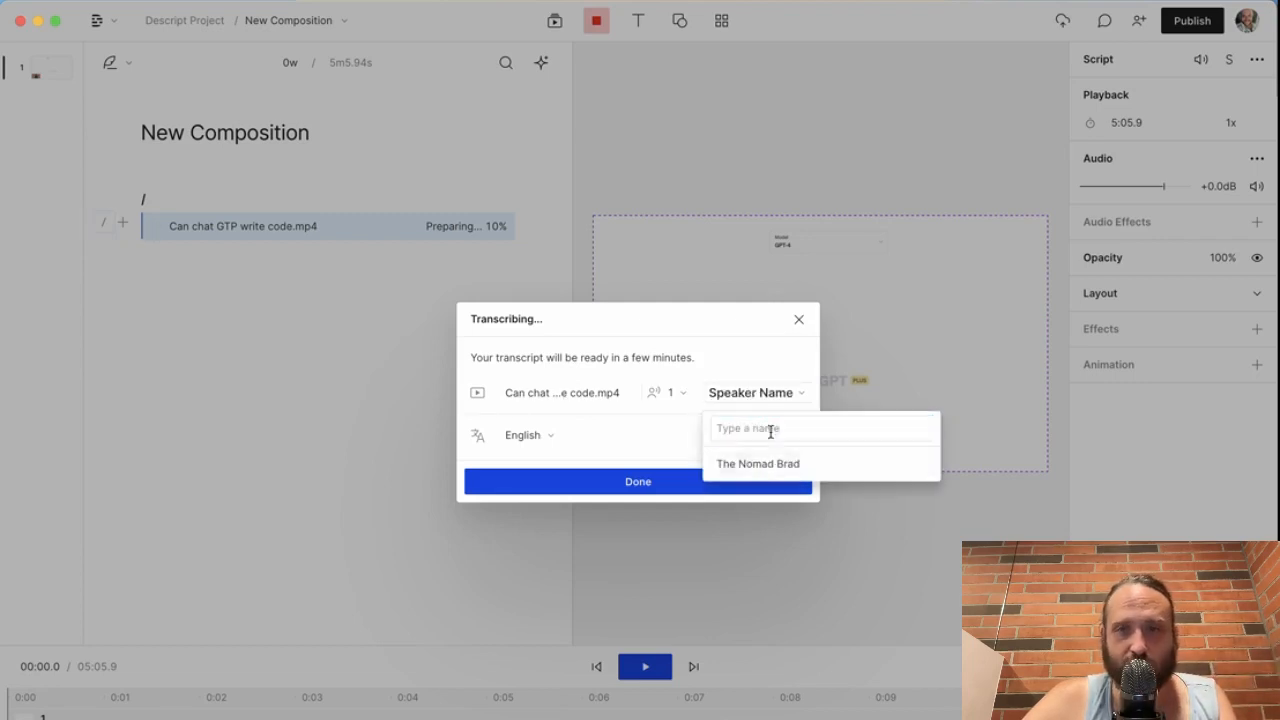
pyautogui.click(757, 463)
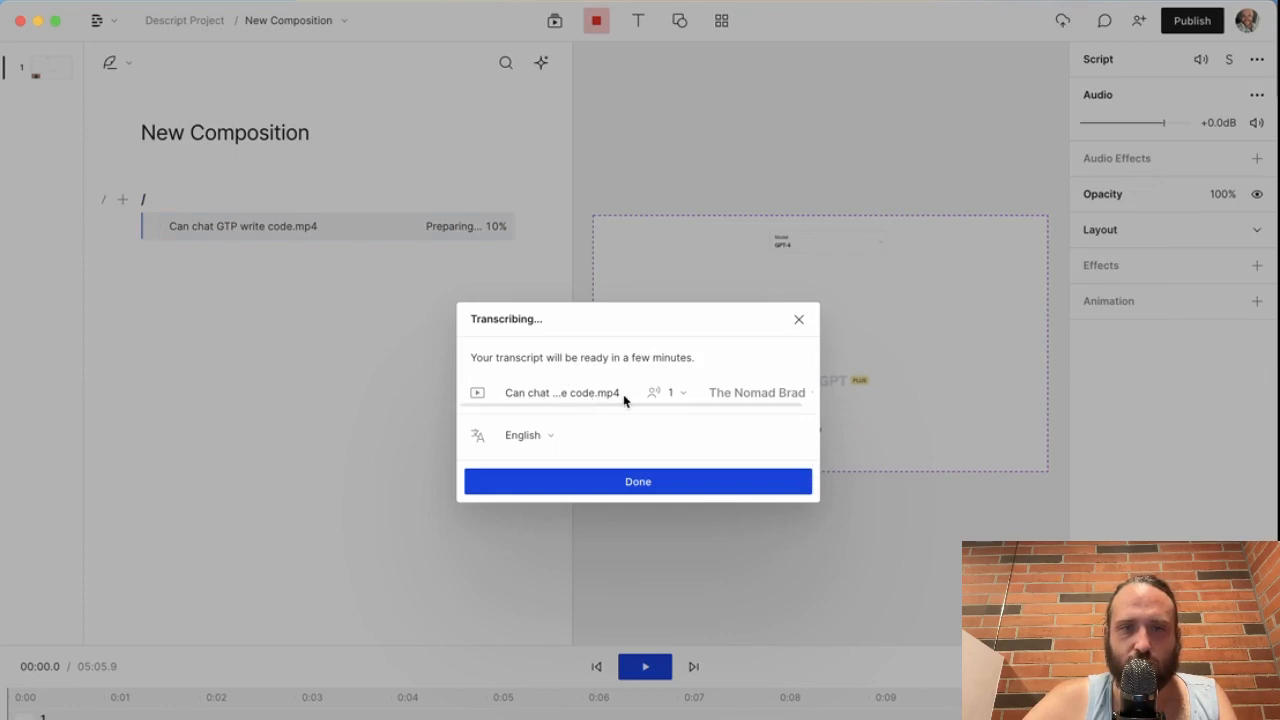
pyautogui.click(668, 392)
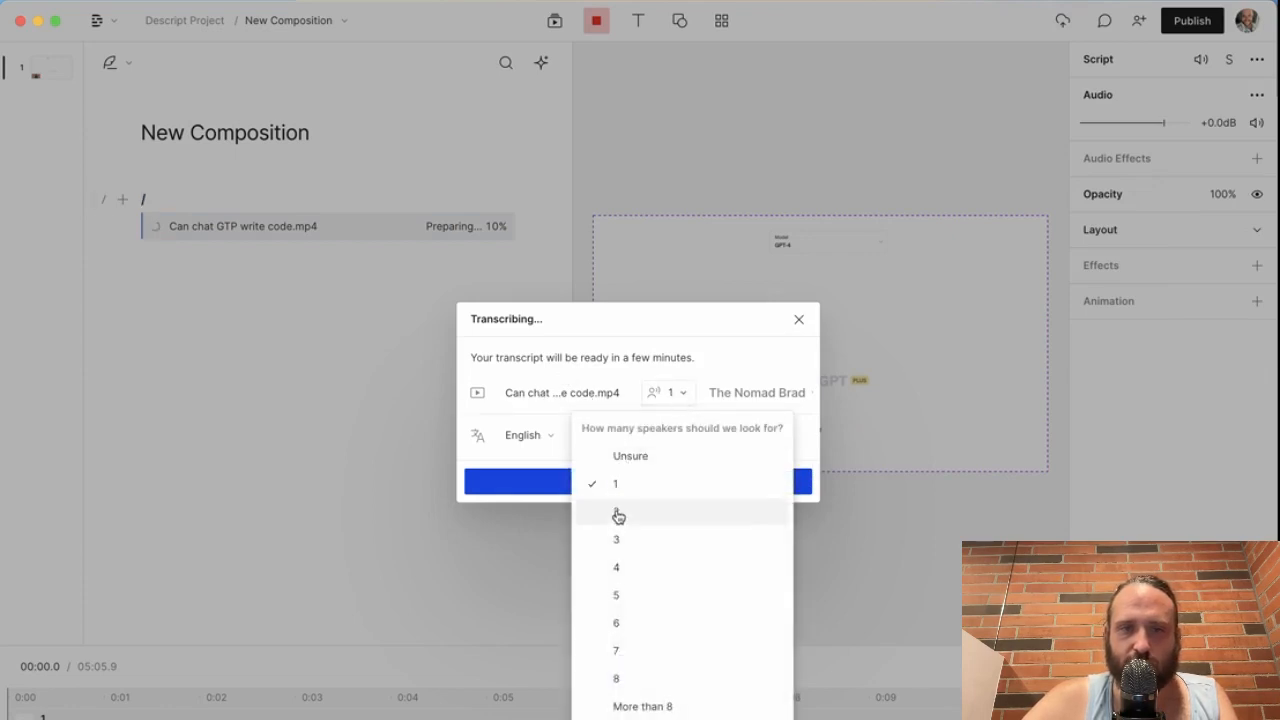
pyautogui.moveTo(678, 365)
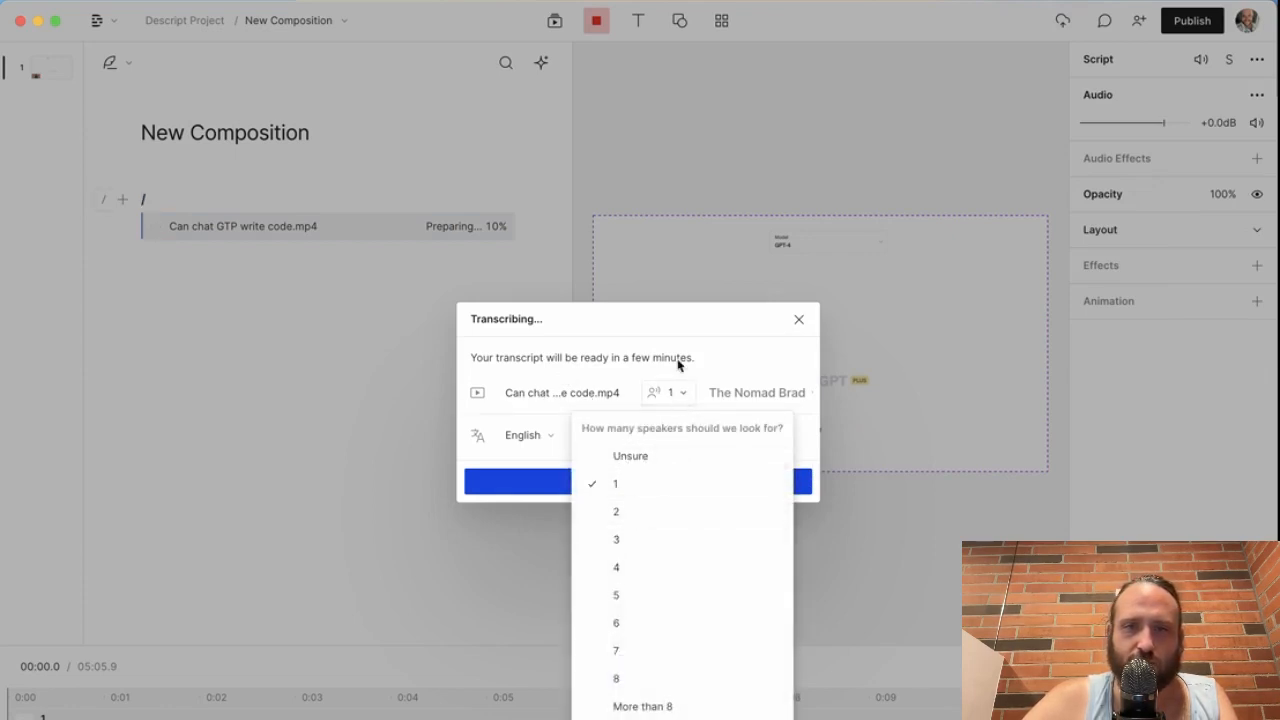
pyautogui.click(616, 483)
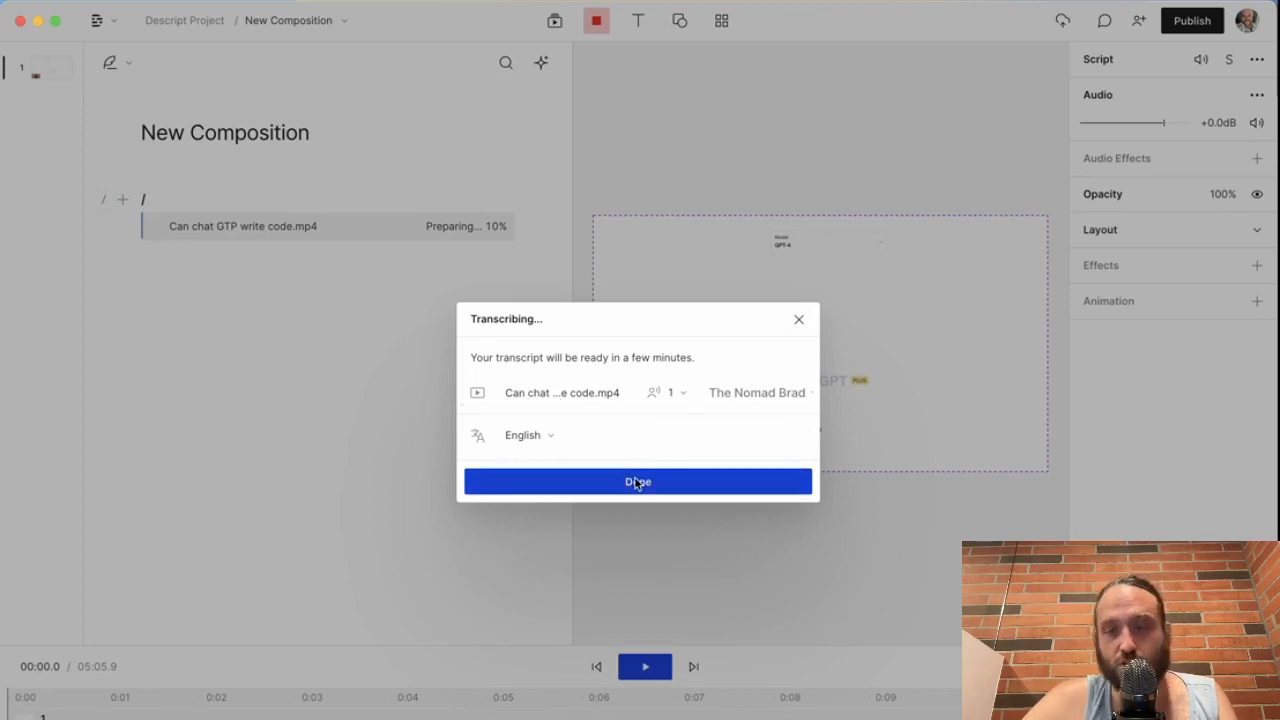
pyautogui.click(637, 481)
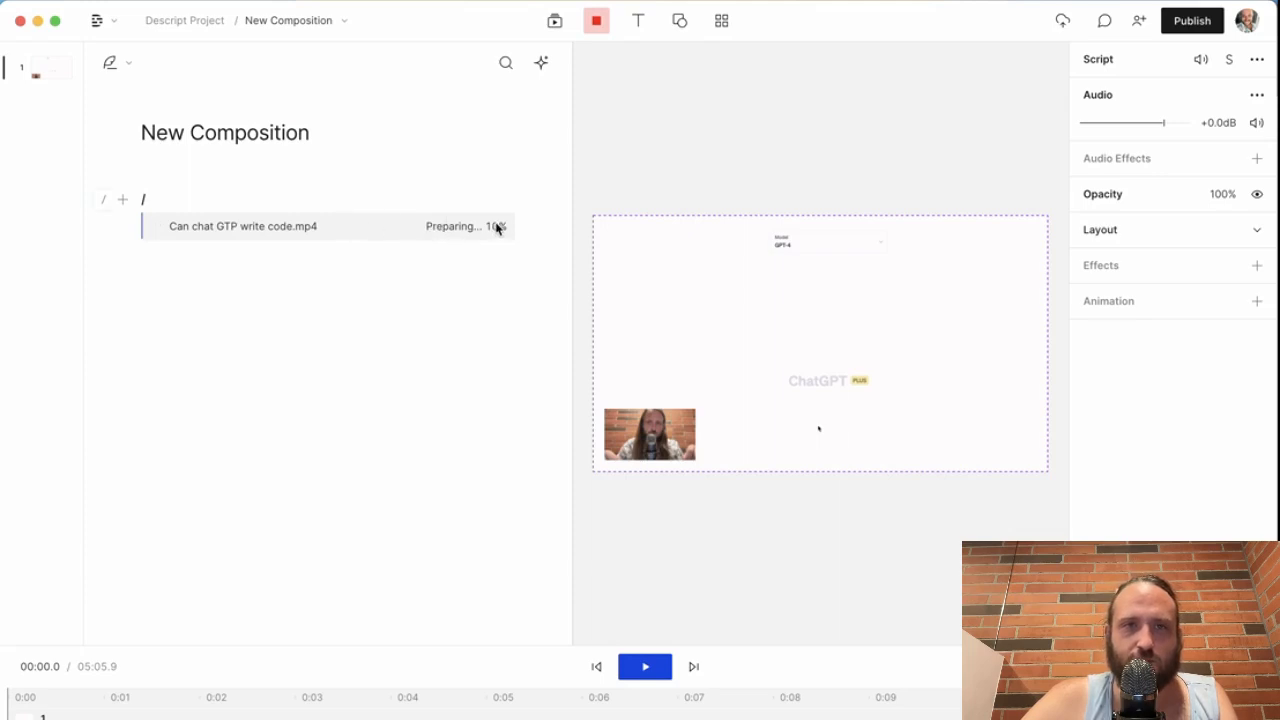
pyautogui.moveTo(467, 247)
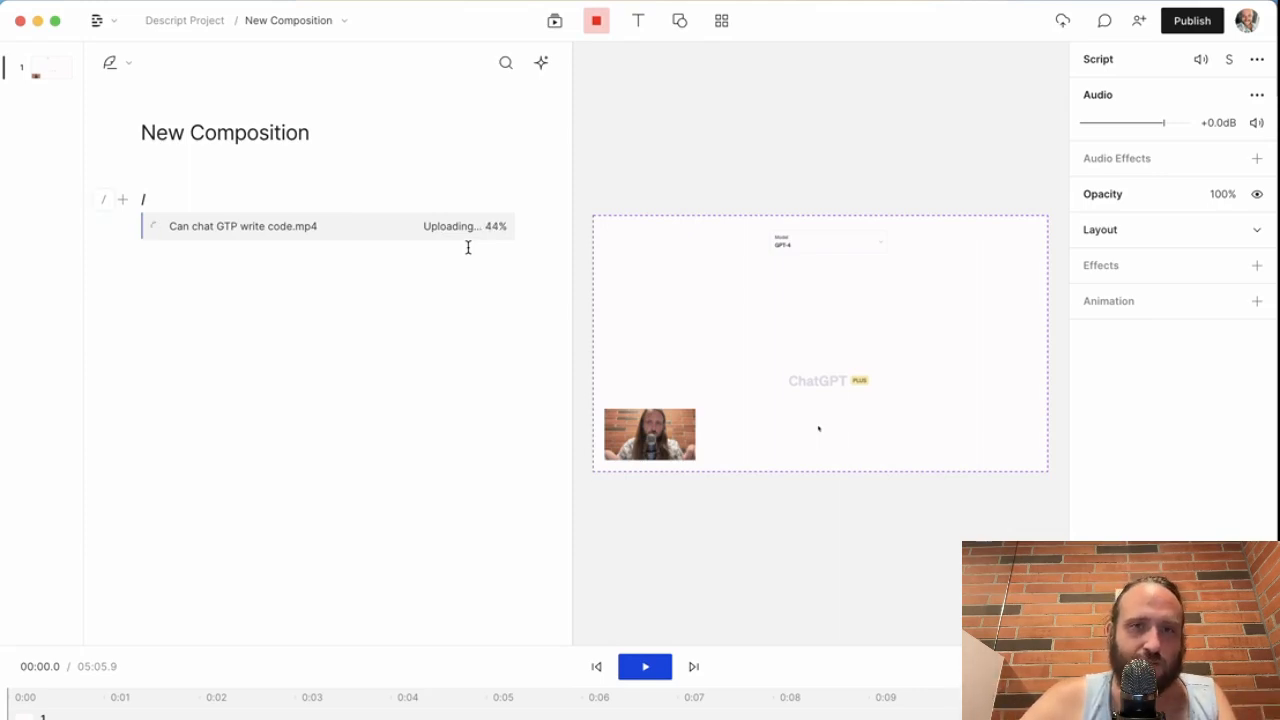
pyautogui.moveTo(462, 351)
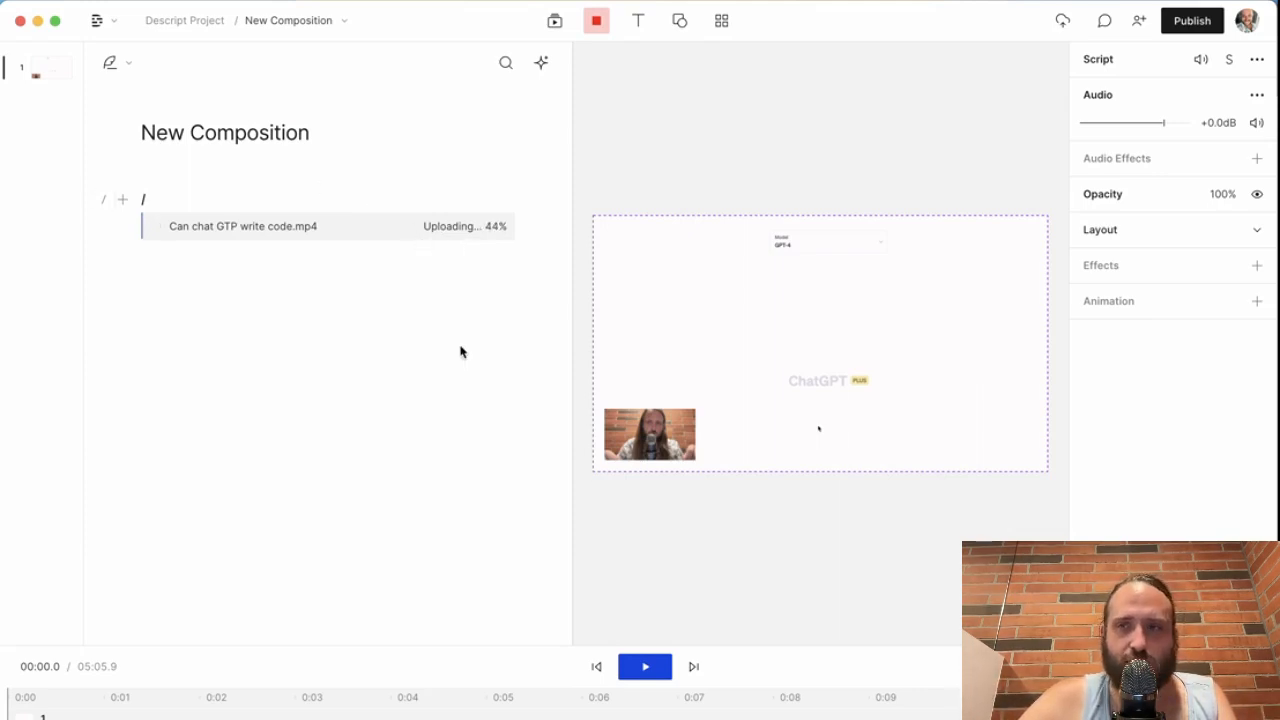
# Show the project's Compositions list while the video uploads.
pyautogui.click(343, 20)
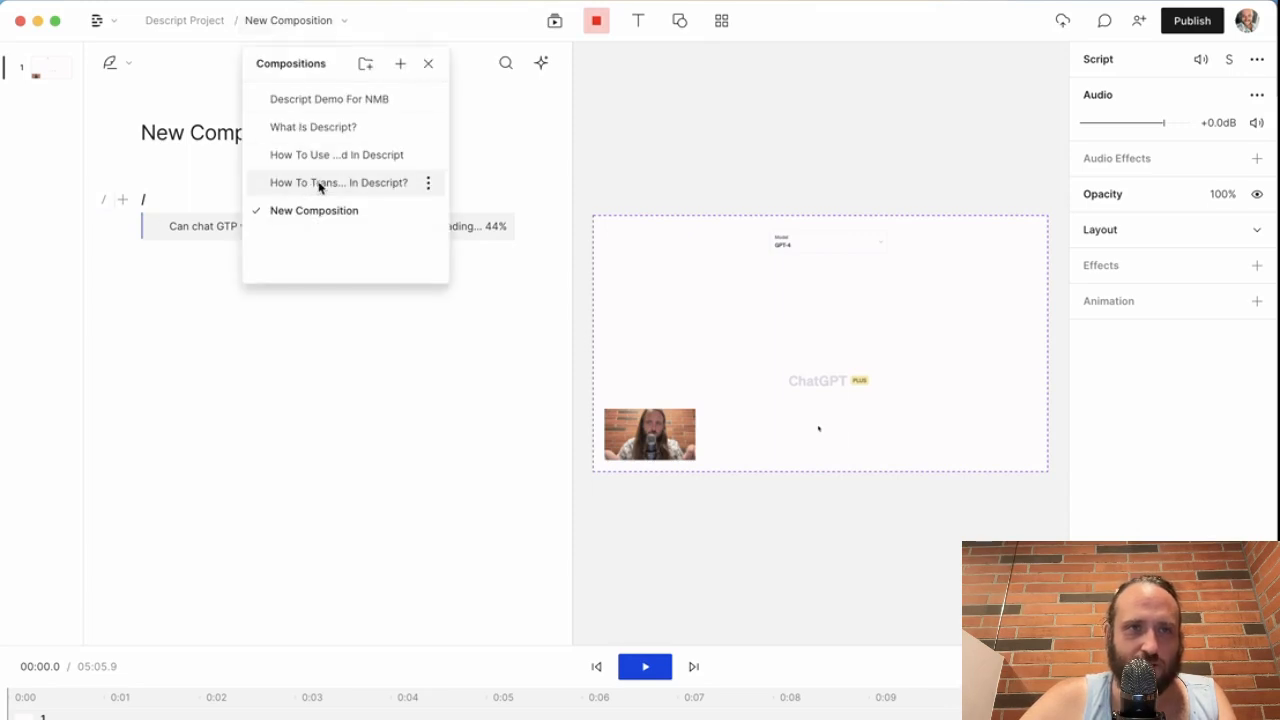
# Switch to 'How To Transcribe In Descript?' and view its transcript from the top, then the export options.
pyautogui.click(337, 182)
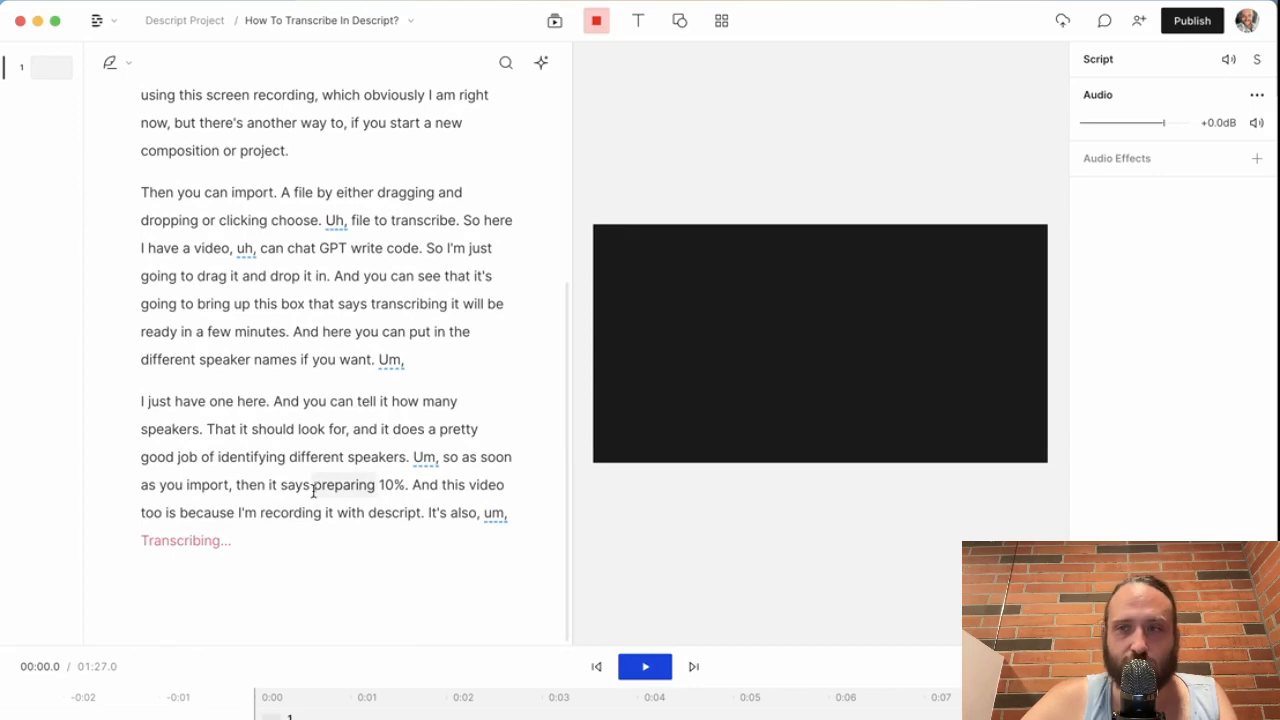
pyautogui.scroll(3)
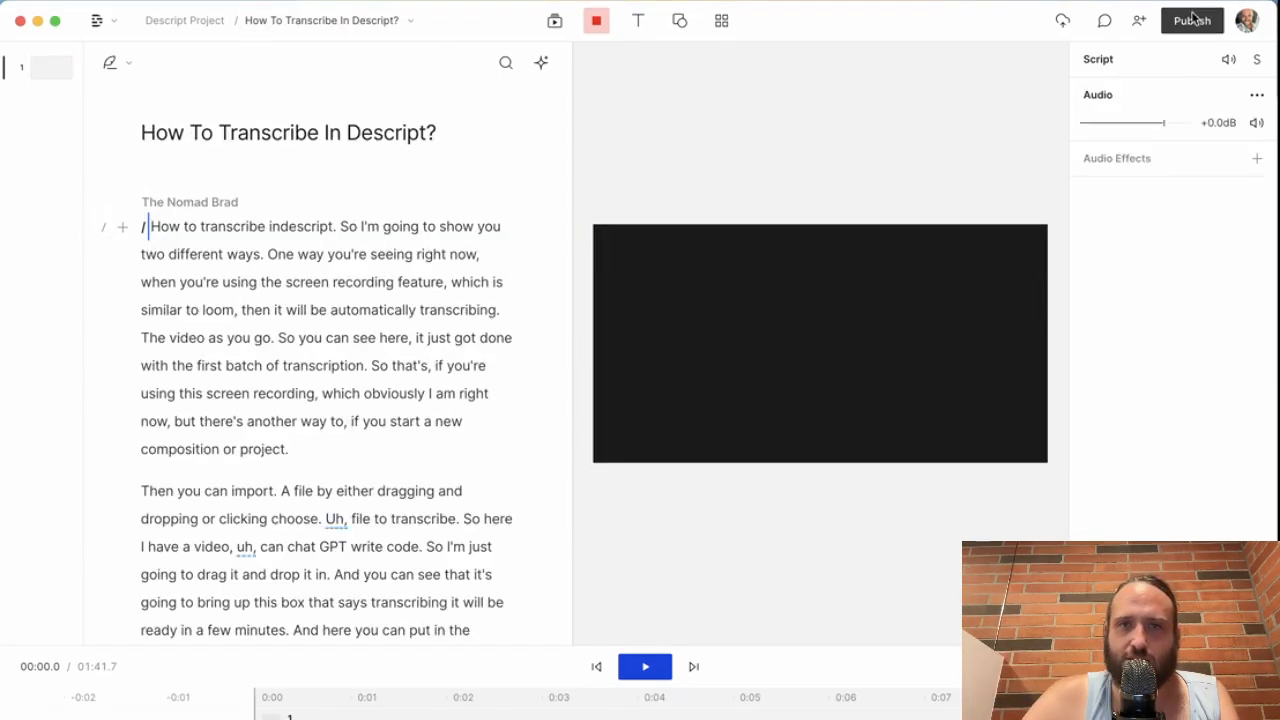
pyautogui.click(1191, 20)
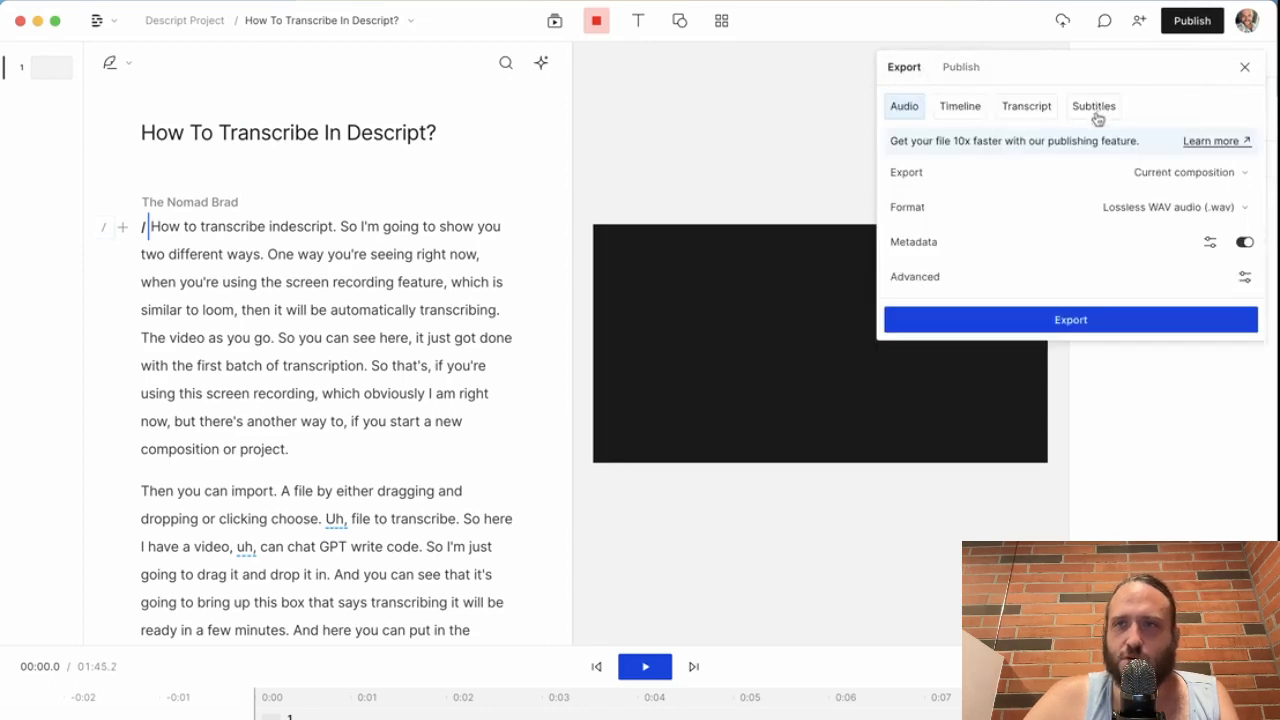
pyautogui.moveTo(960, 106)
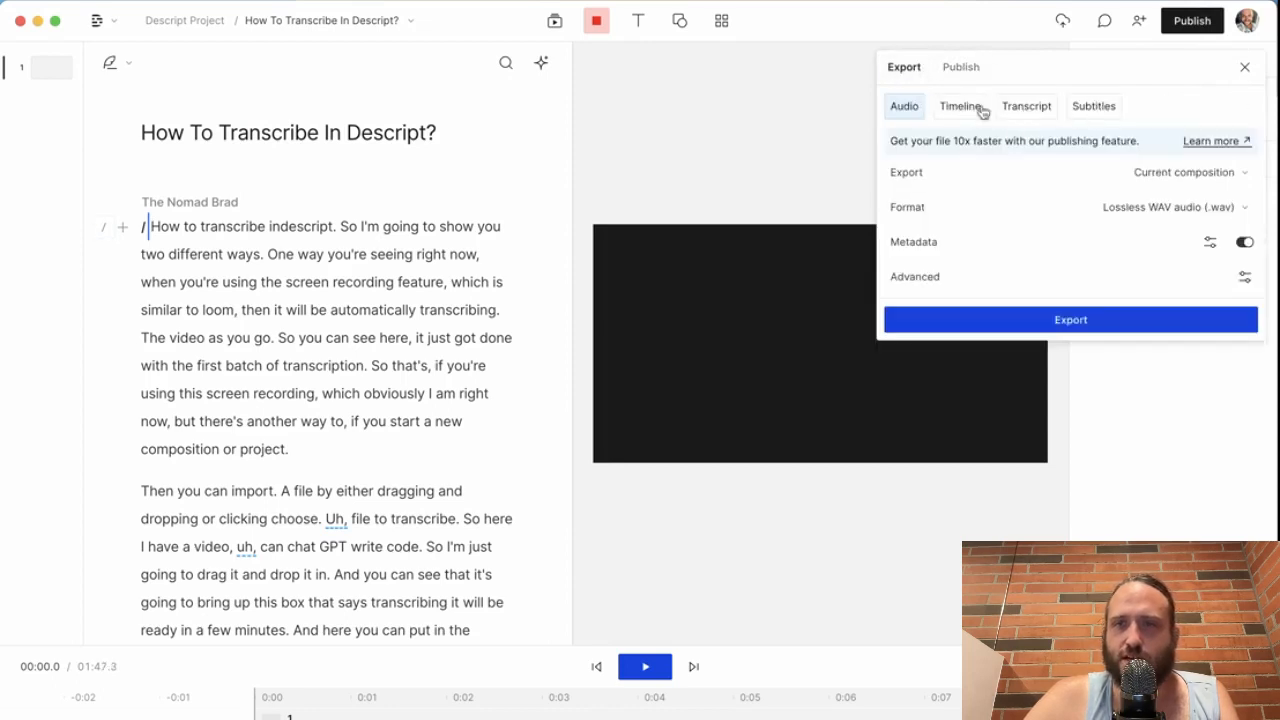
pyautogui.click(1093, 106)
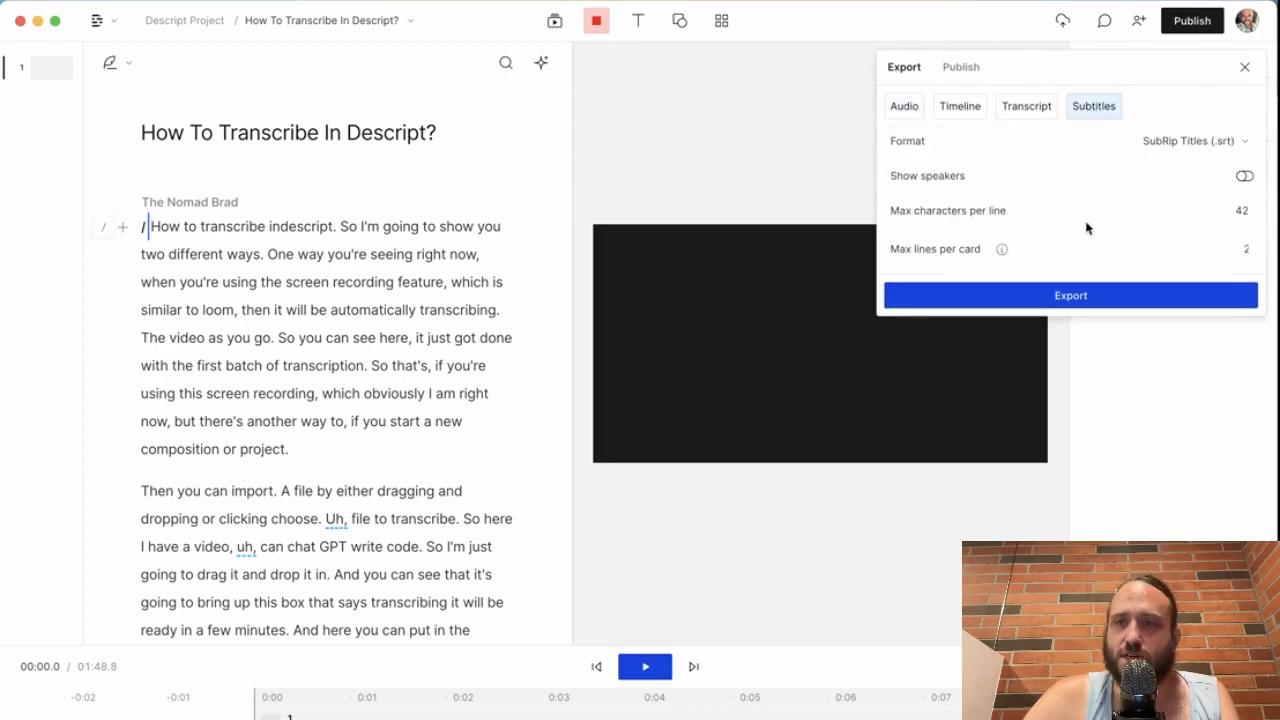
pyautogui.click(903, 106)
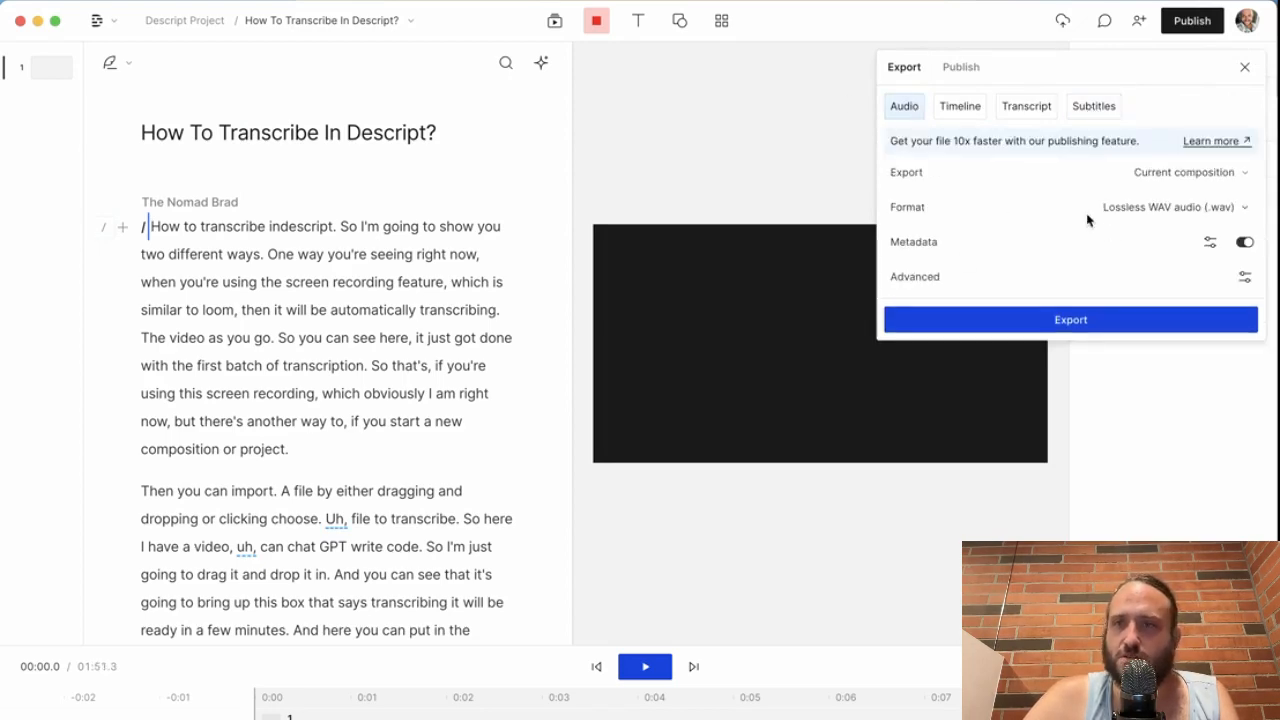
pyautogui.click(1244, 66)
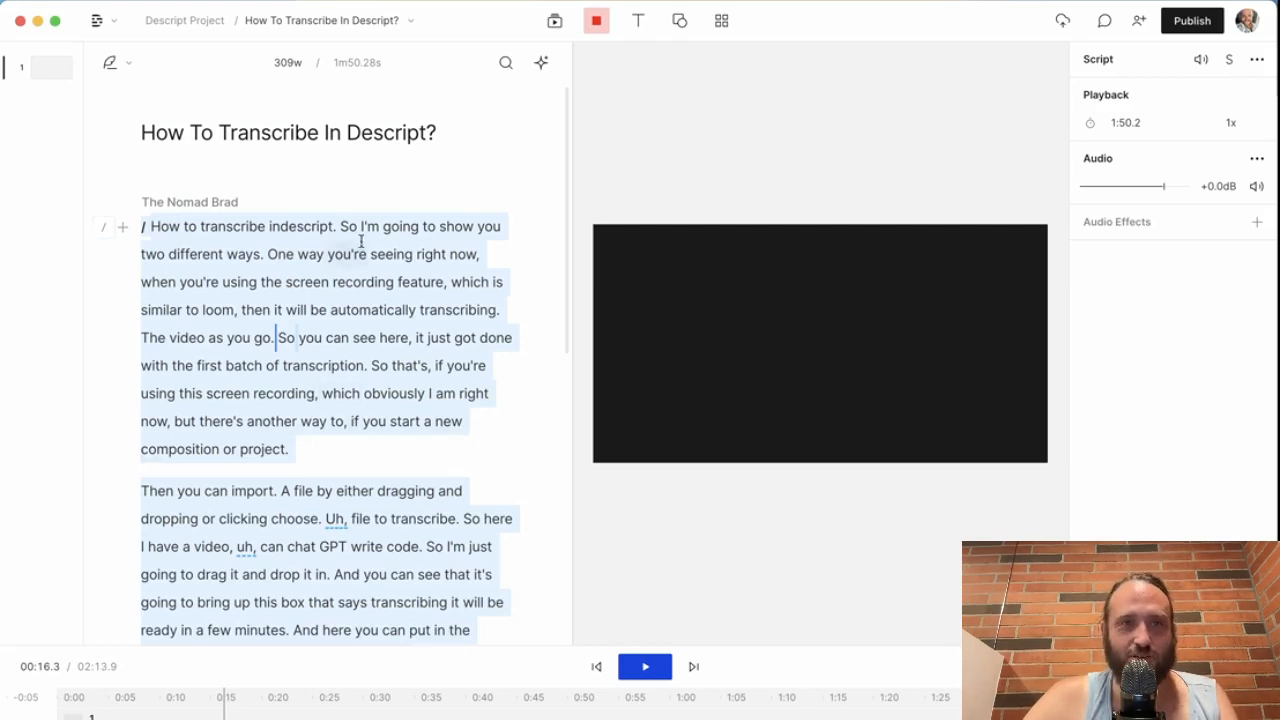
# Switch to 'New Composition' holding the imported ChatGPT code-writing video.
pyautogui.click(321, 20)
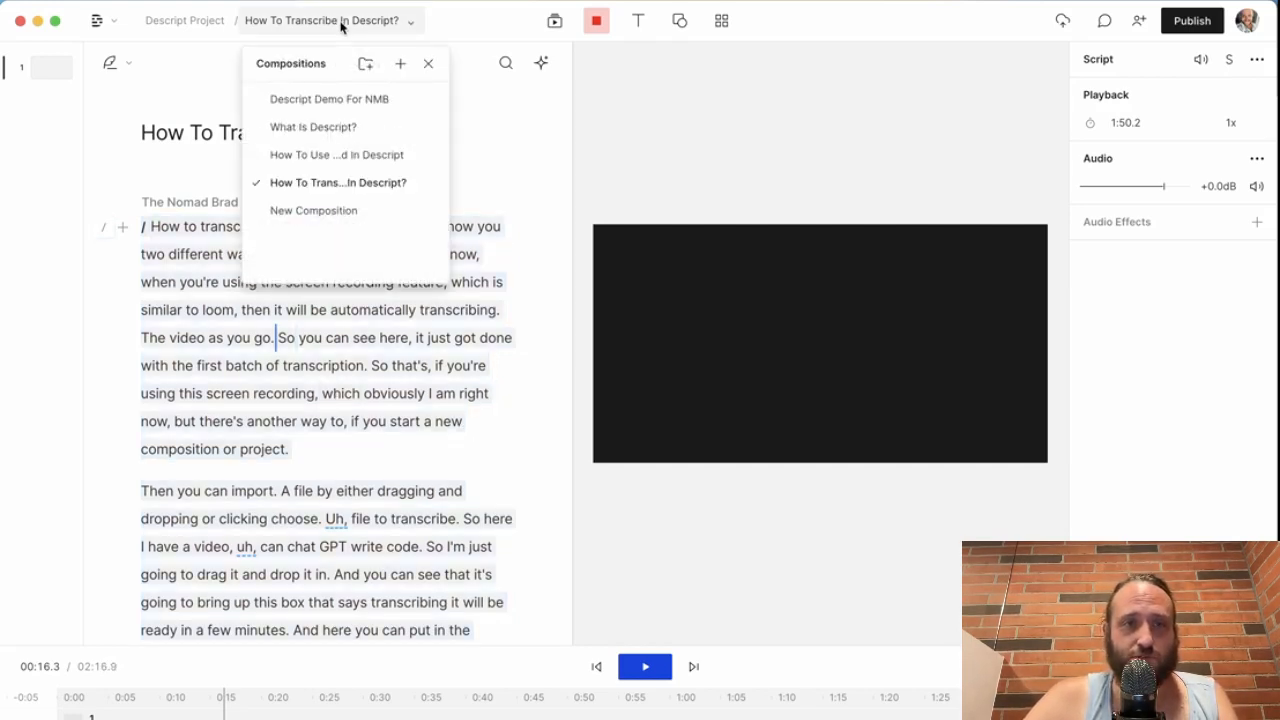
pyautogui.click(313, 210)
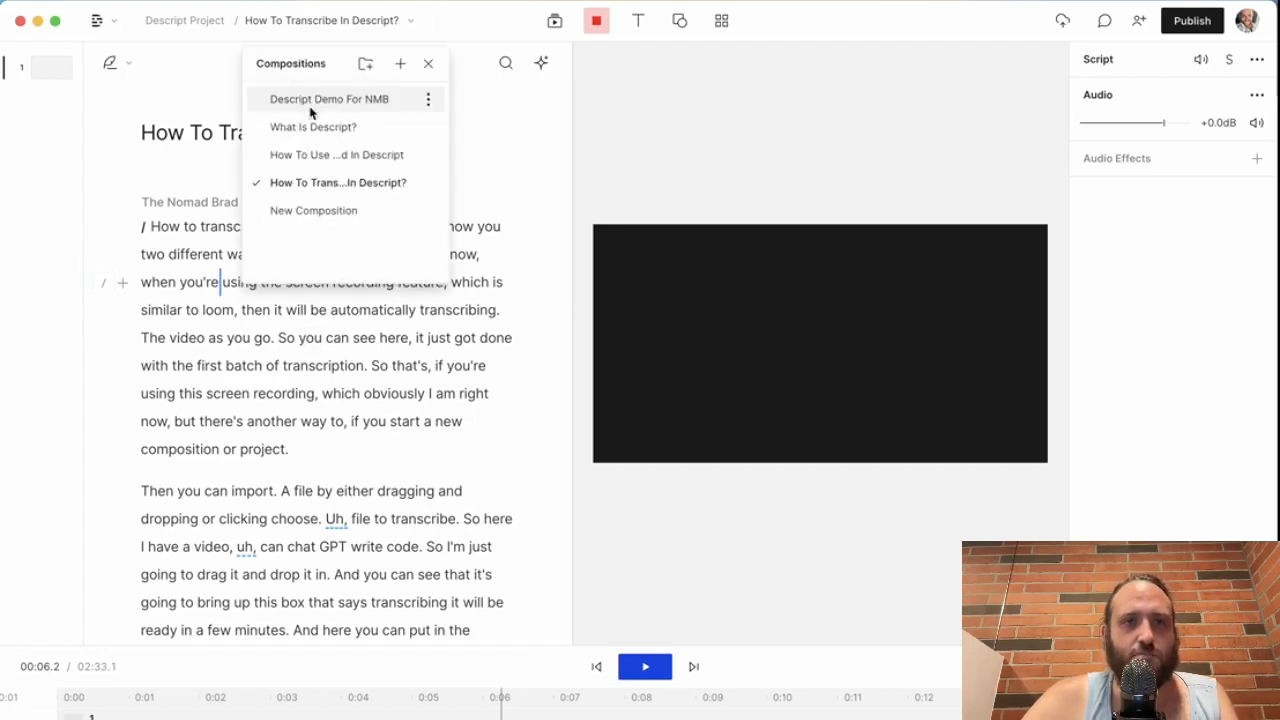
pyautogui.click(313, 210)
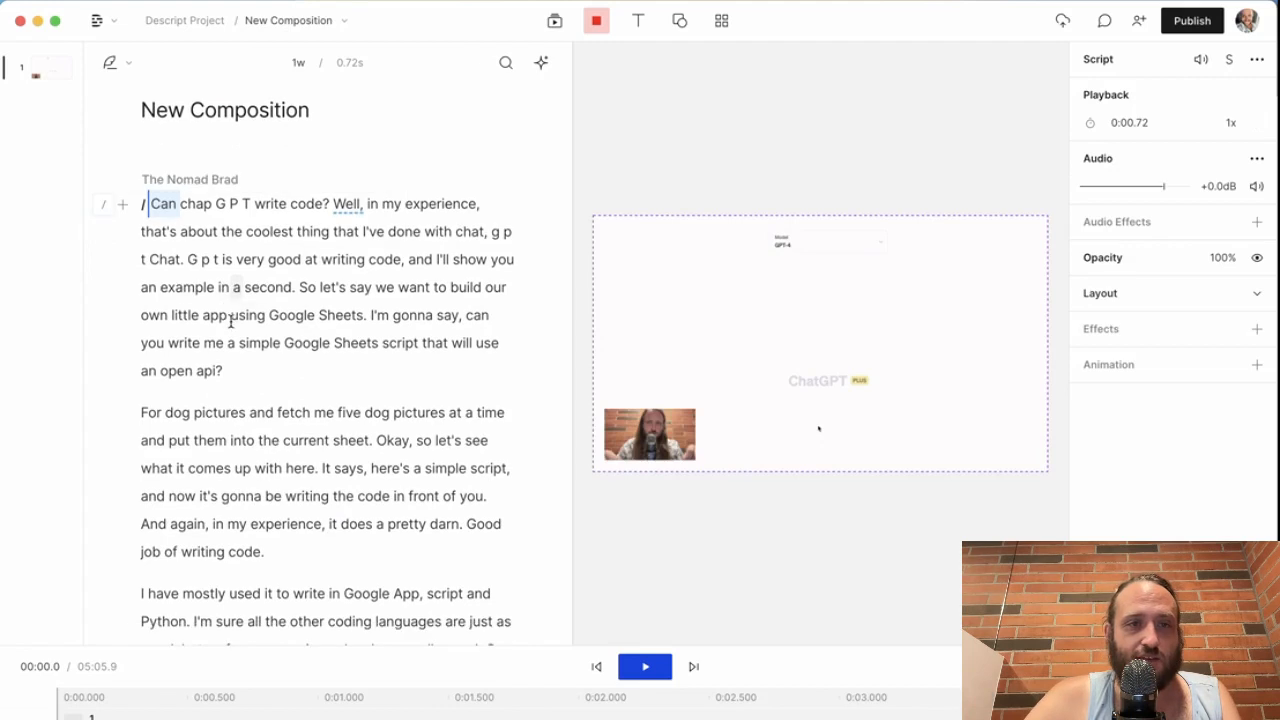
# Review the finished transcript around the dog pictures paragraph.
pyautogui.click(644, 666)
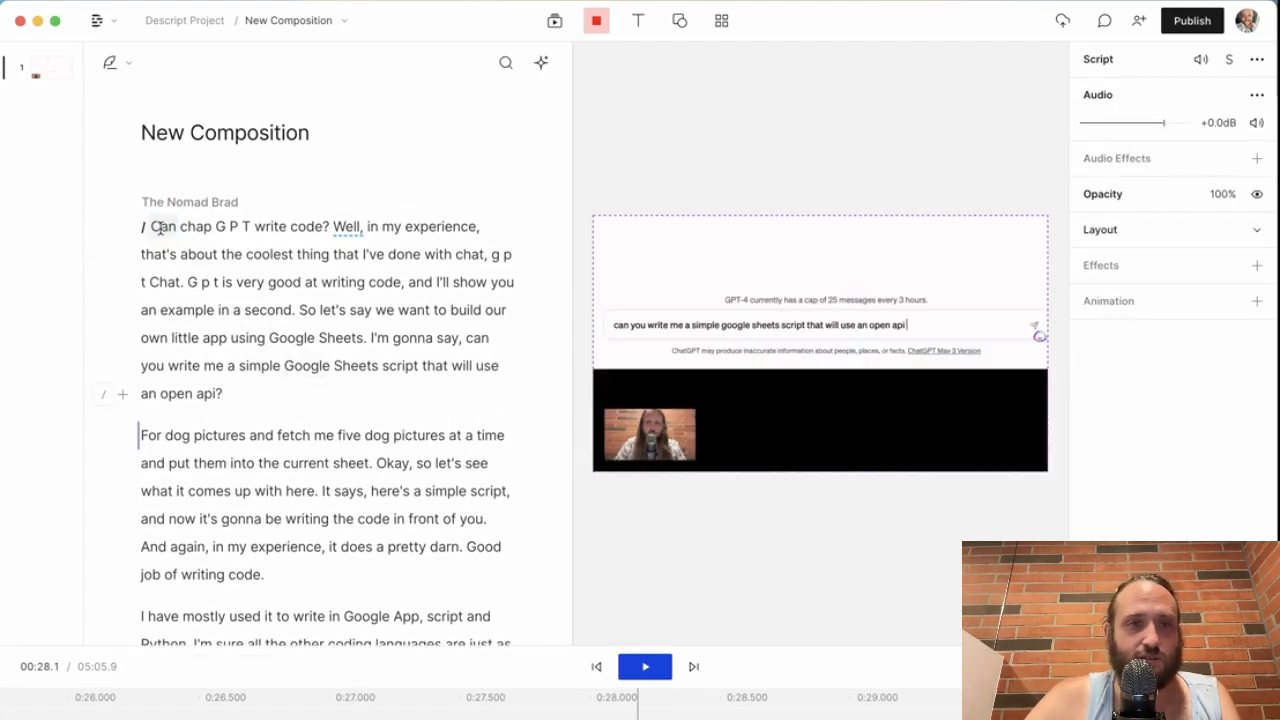
pyautogui.scroll(3)
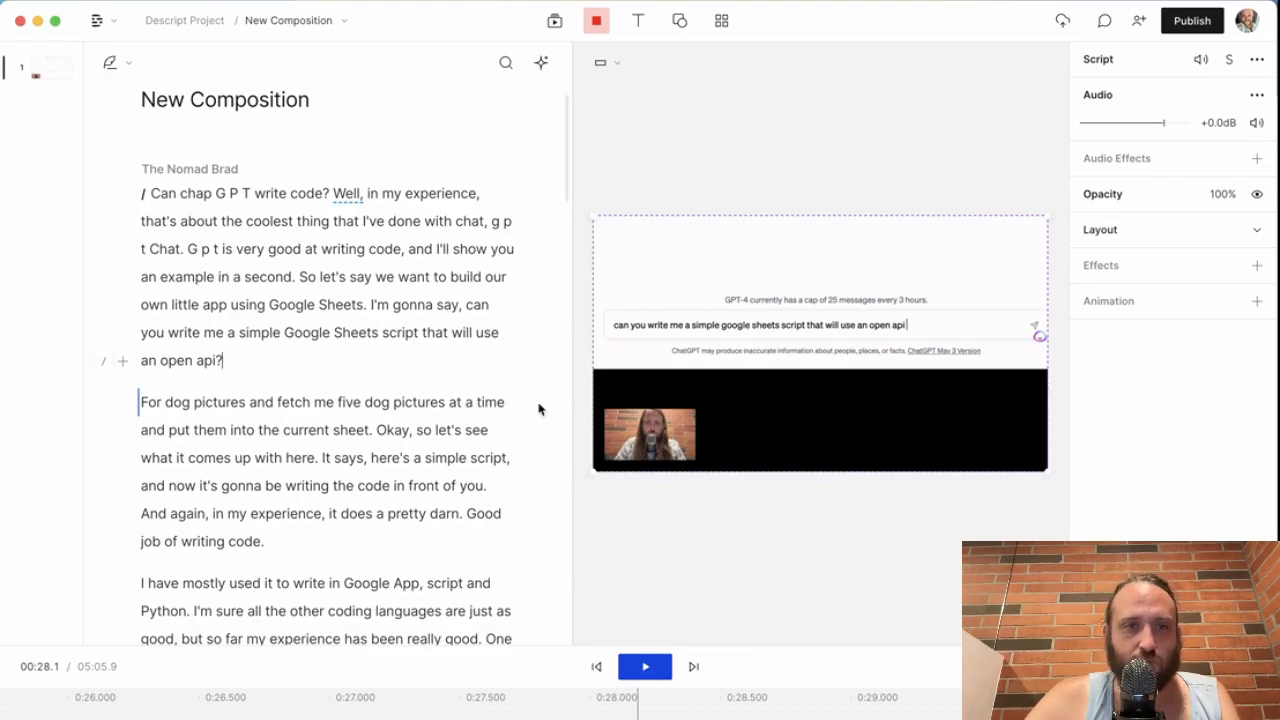
pyautogui.scroll(-3)
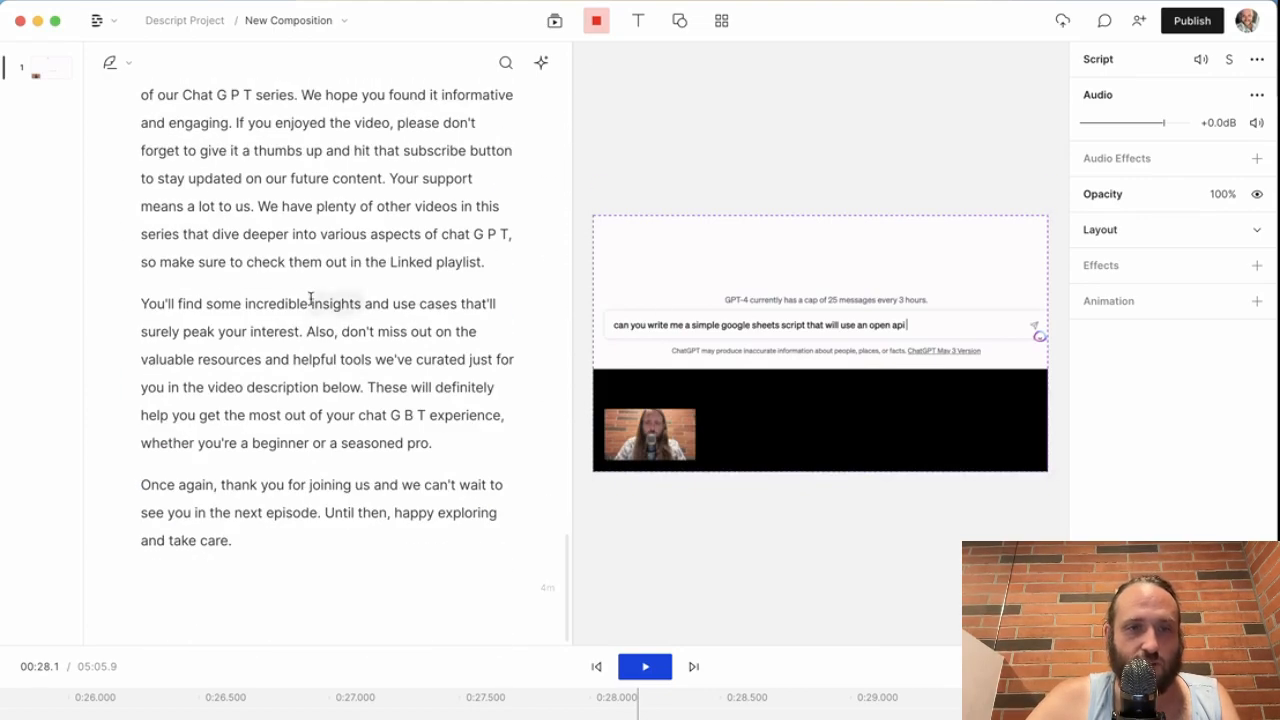
pyautogui.scroll(3)
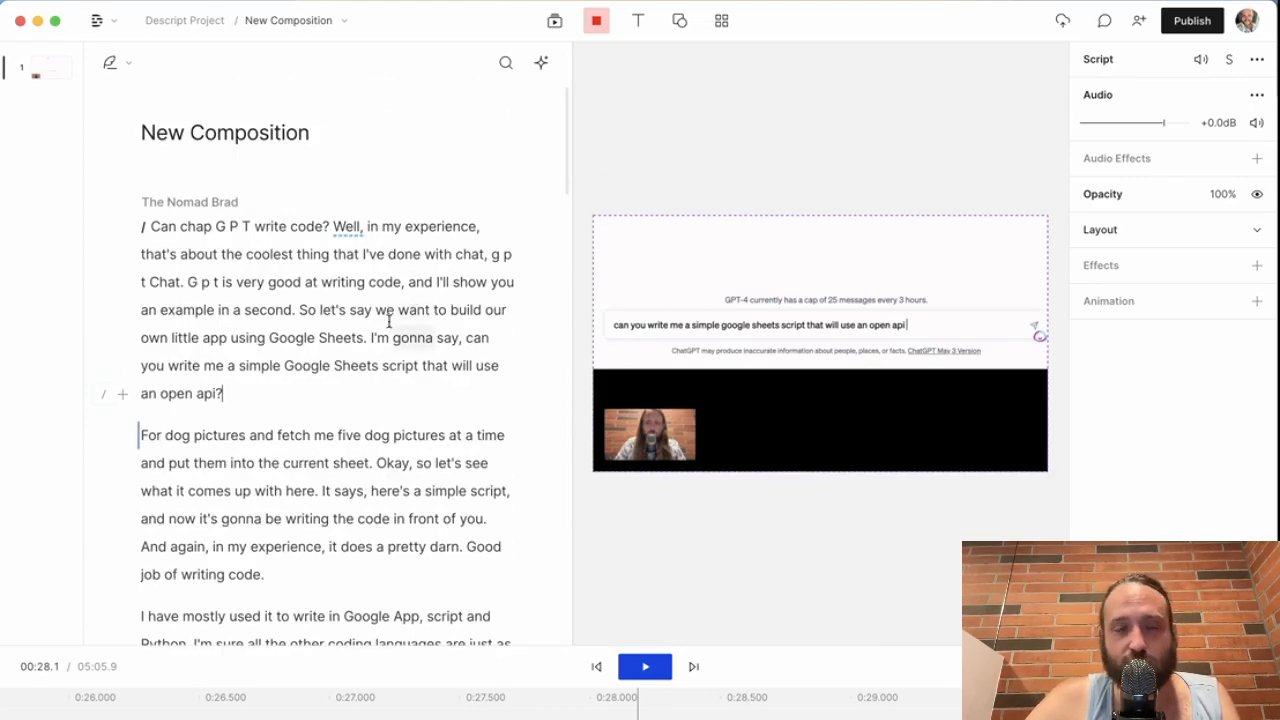